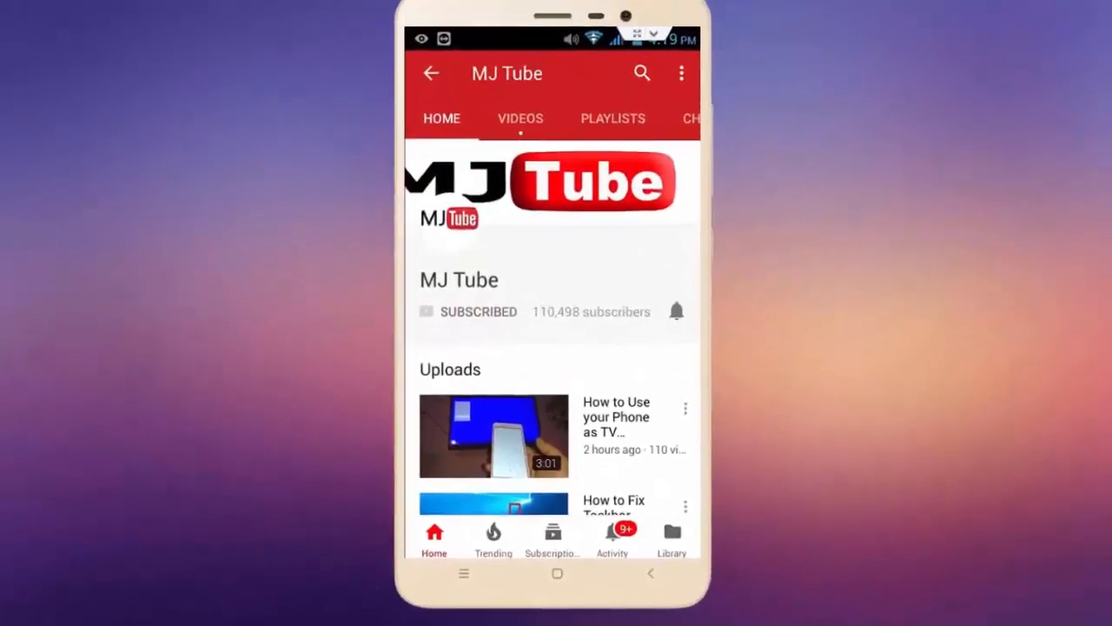
Place the insertion point before the first paragraph of the document.
click(676, 311)
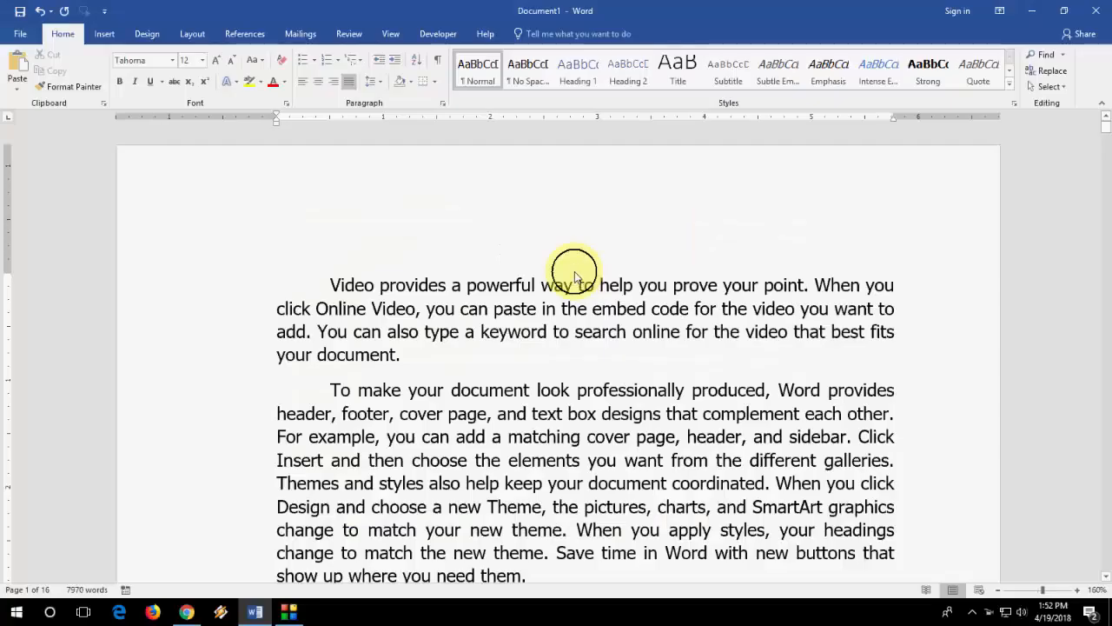
click(278, 285)
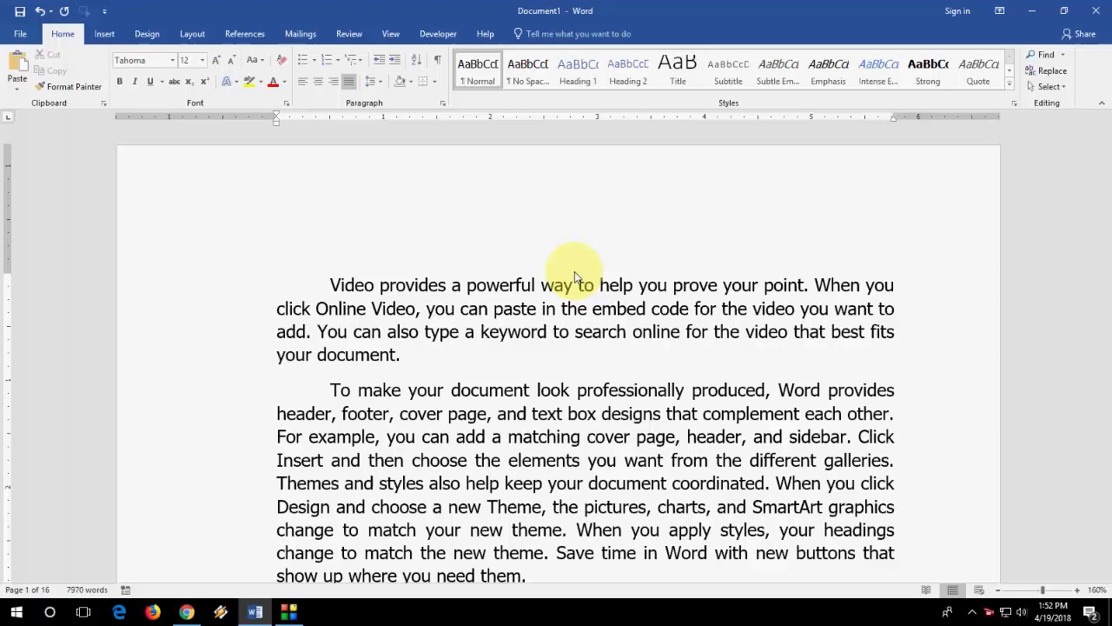
click(278, 285)
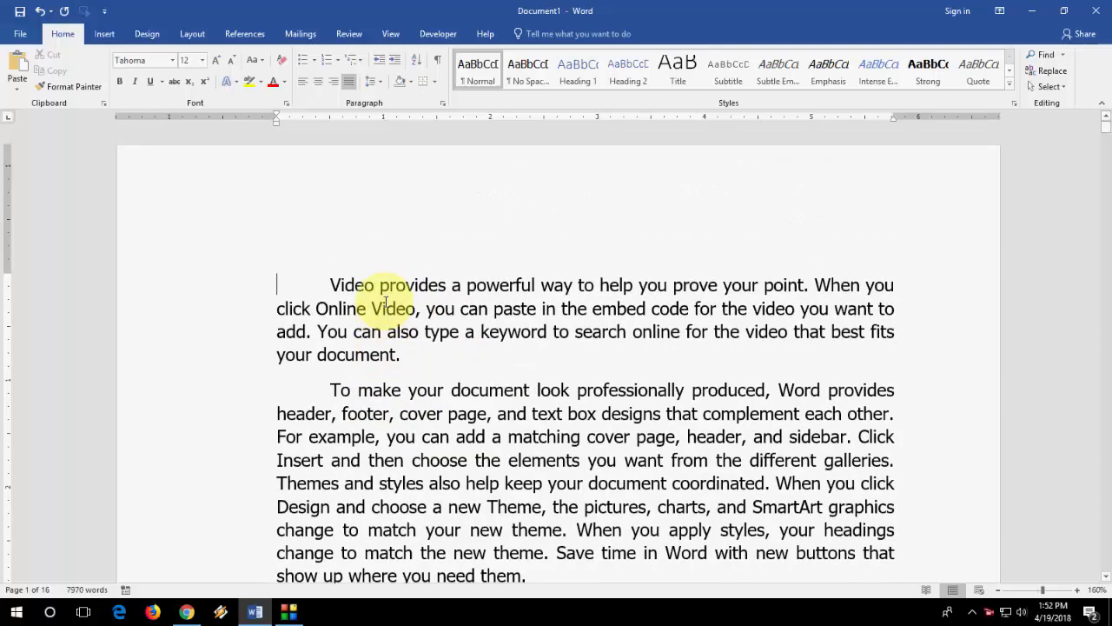
scroll(down, 3)
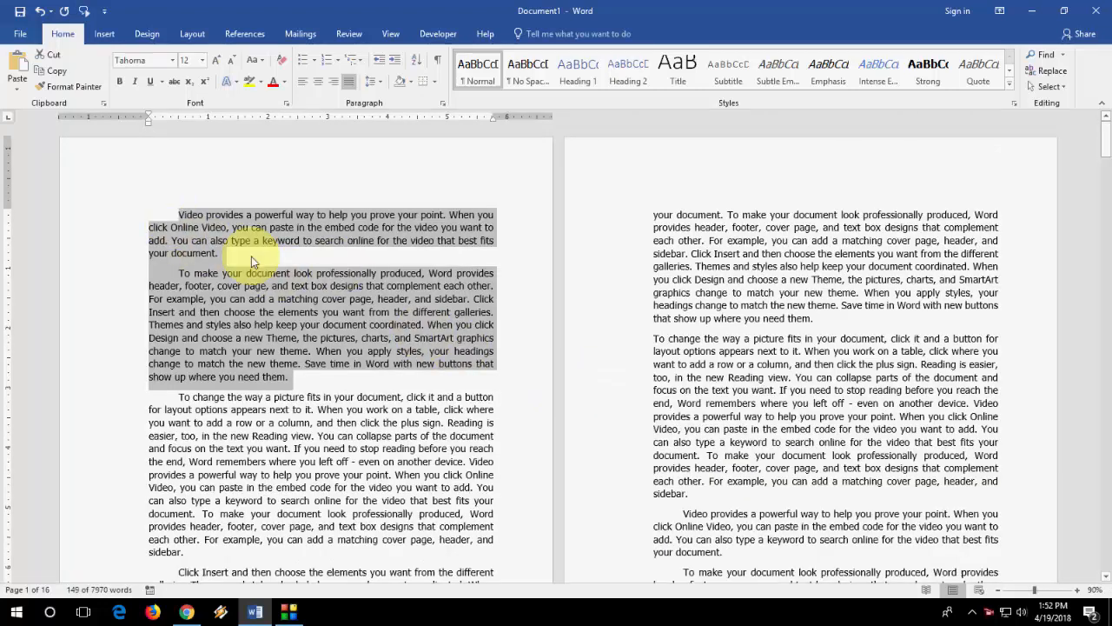
Drag-select the first two paragraphs of the document.
click(181, 216)
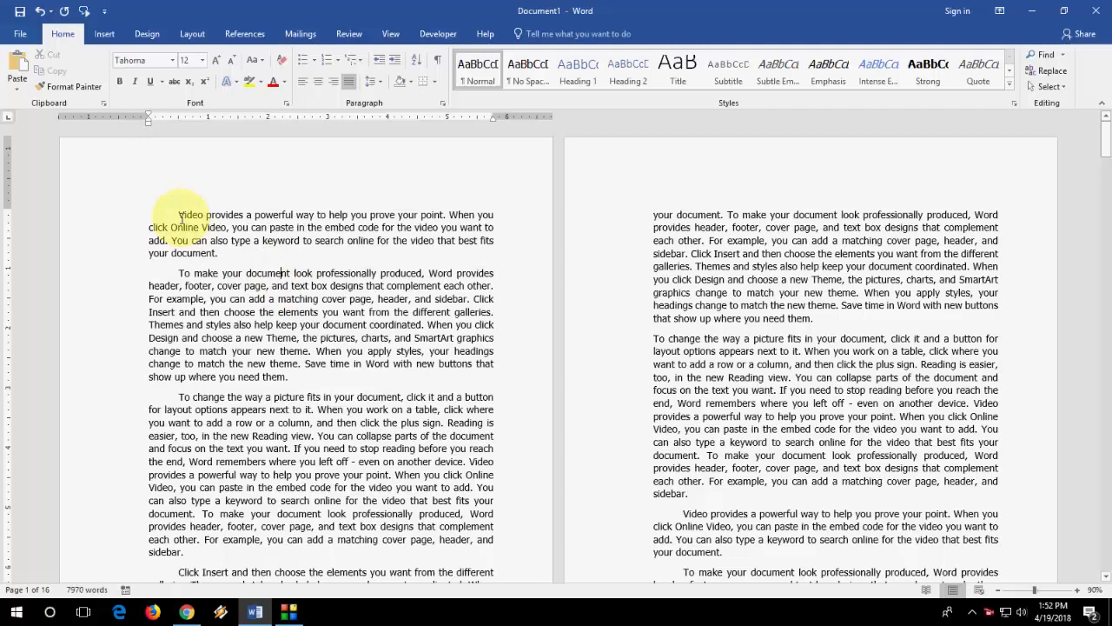
drag(177, 215, 309, 351)
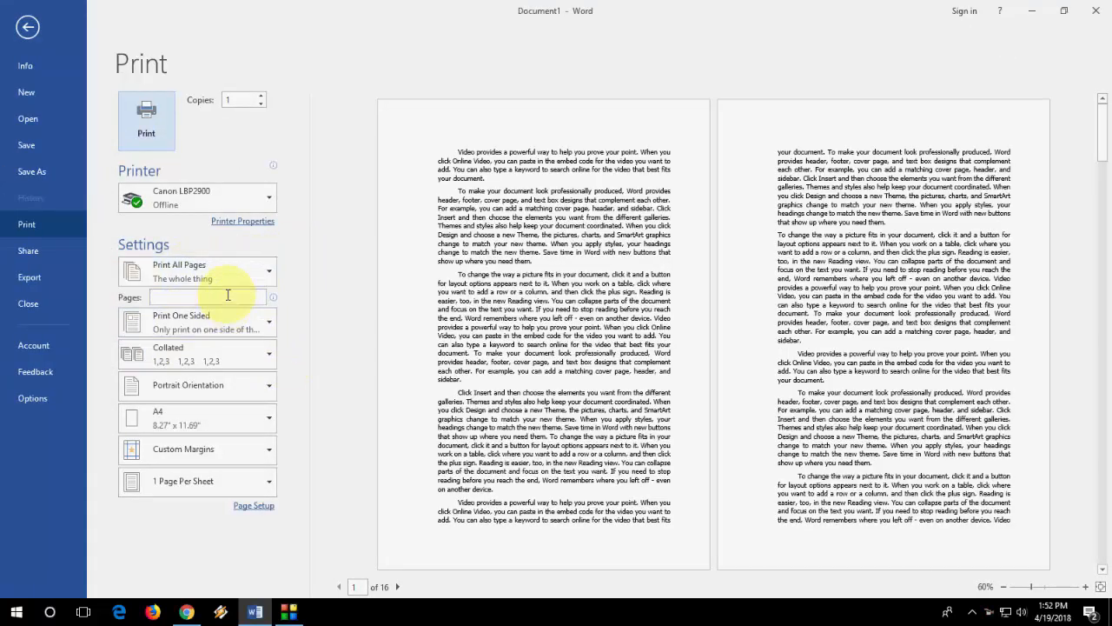
Set printing to Print Selection only, then return to the document.
click(198, 271)
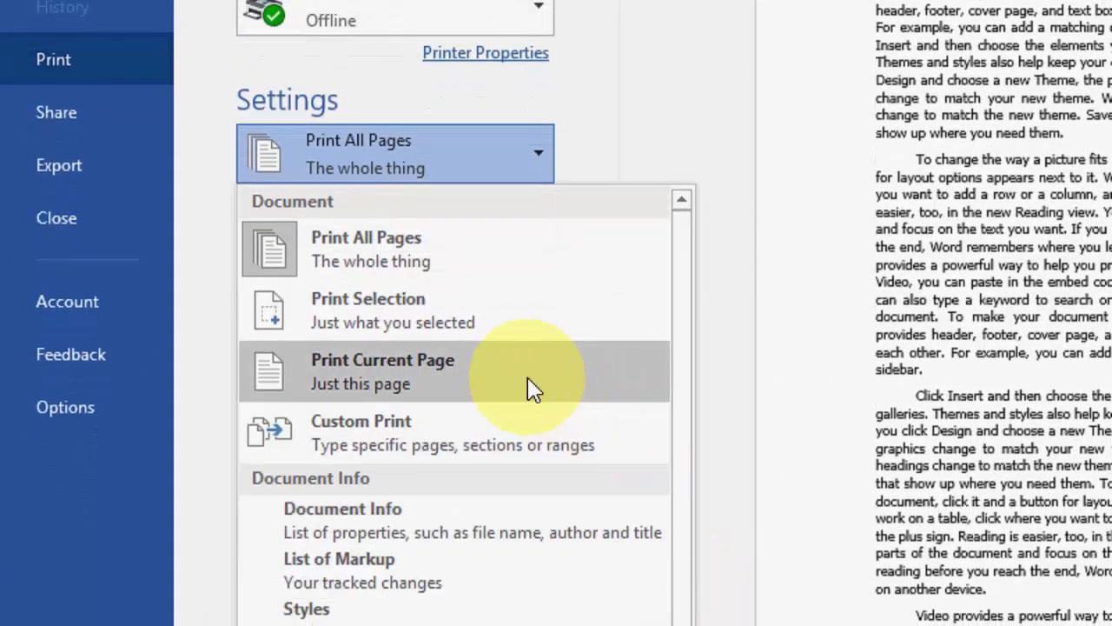
mouse_move(530, 339)
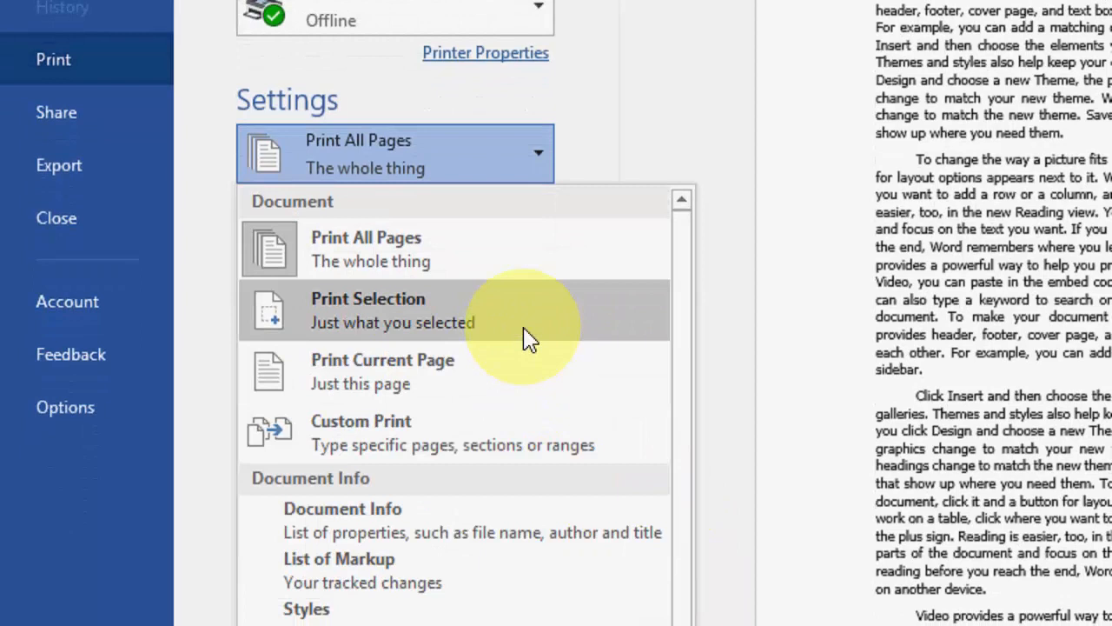
mouse_move(330, 165)
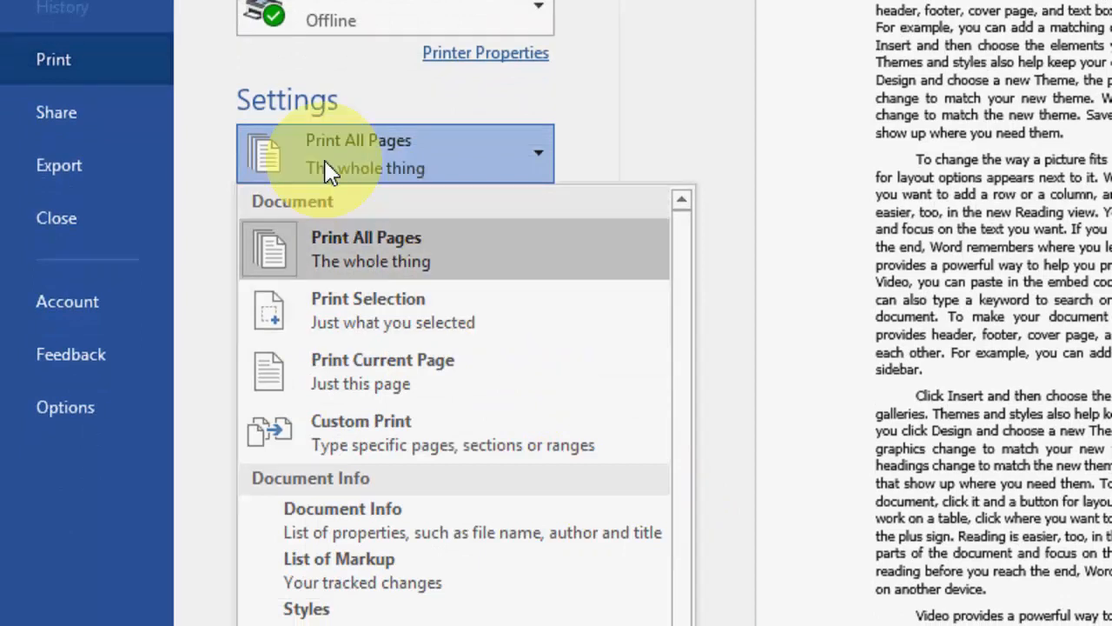
mouse_move(371, 310)
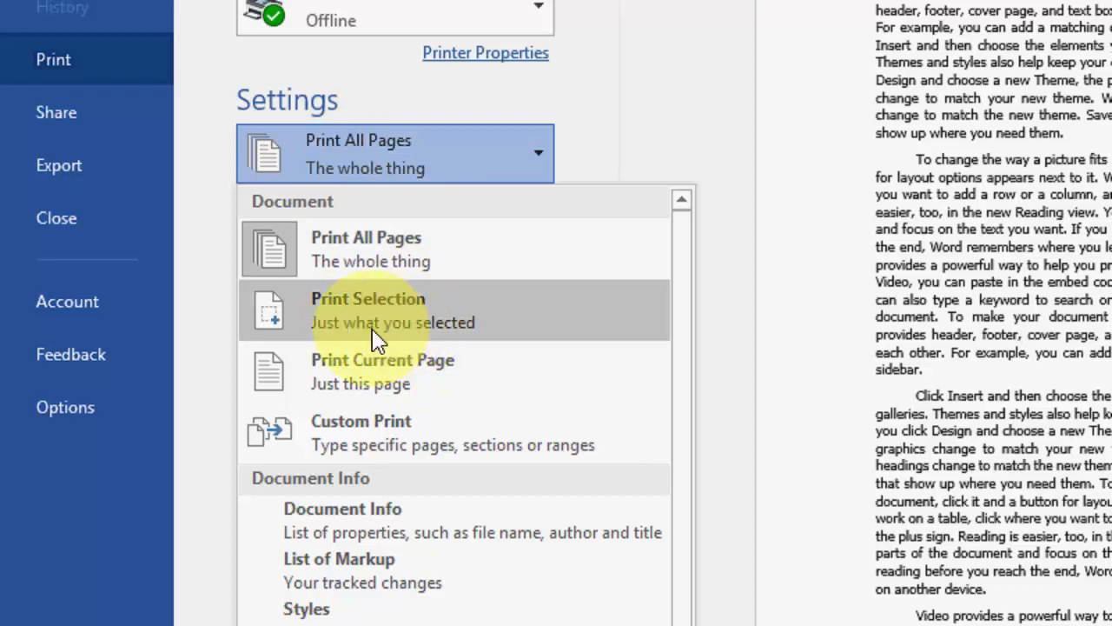
mouse_move(472, 337)
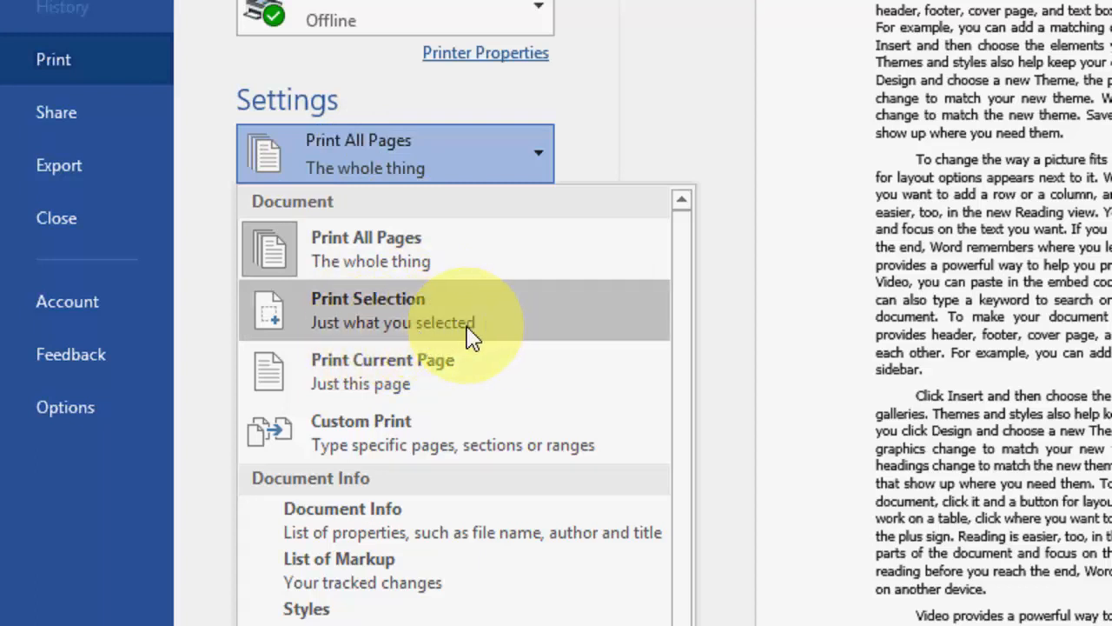
click(368, 309)
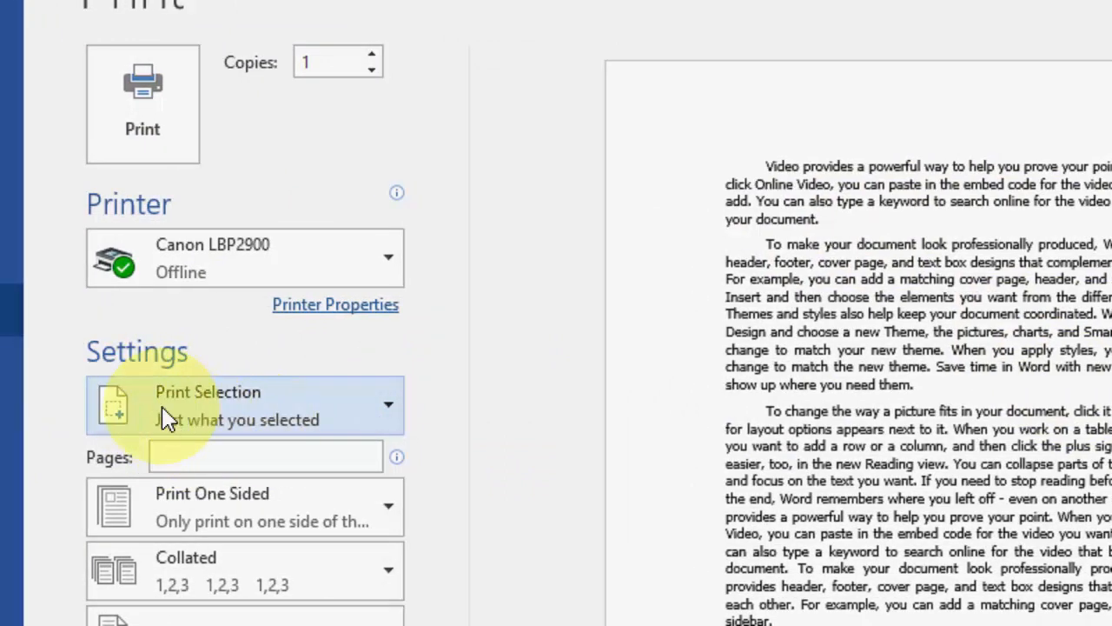
key(Escape)
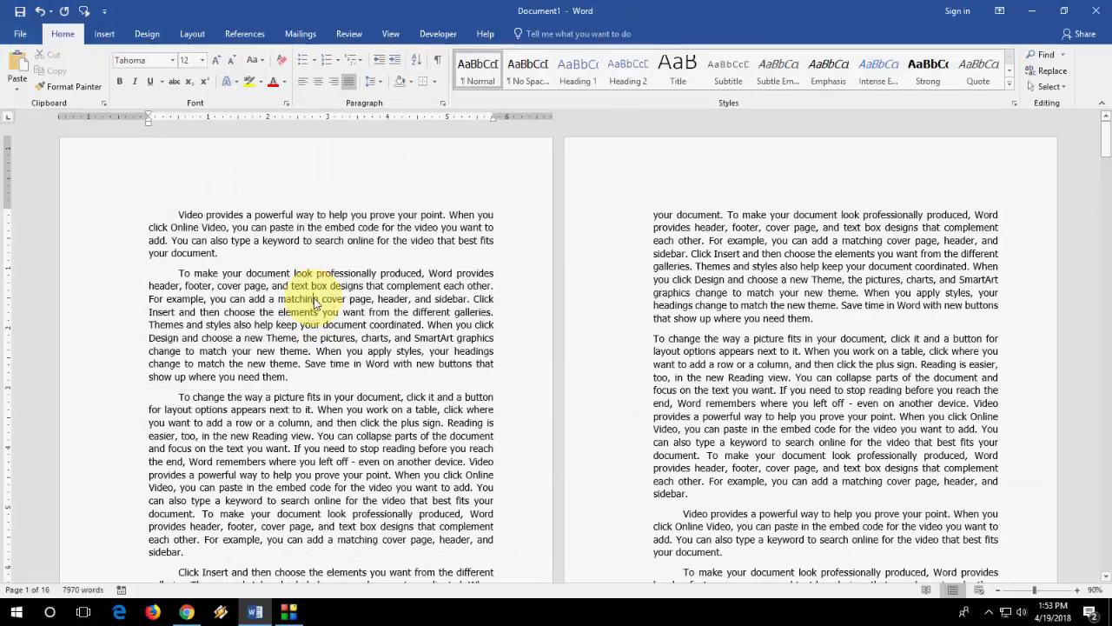
Scroll the document before reopening the print settings.
scroll(down, 3)
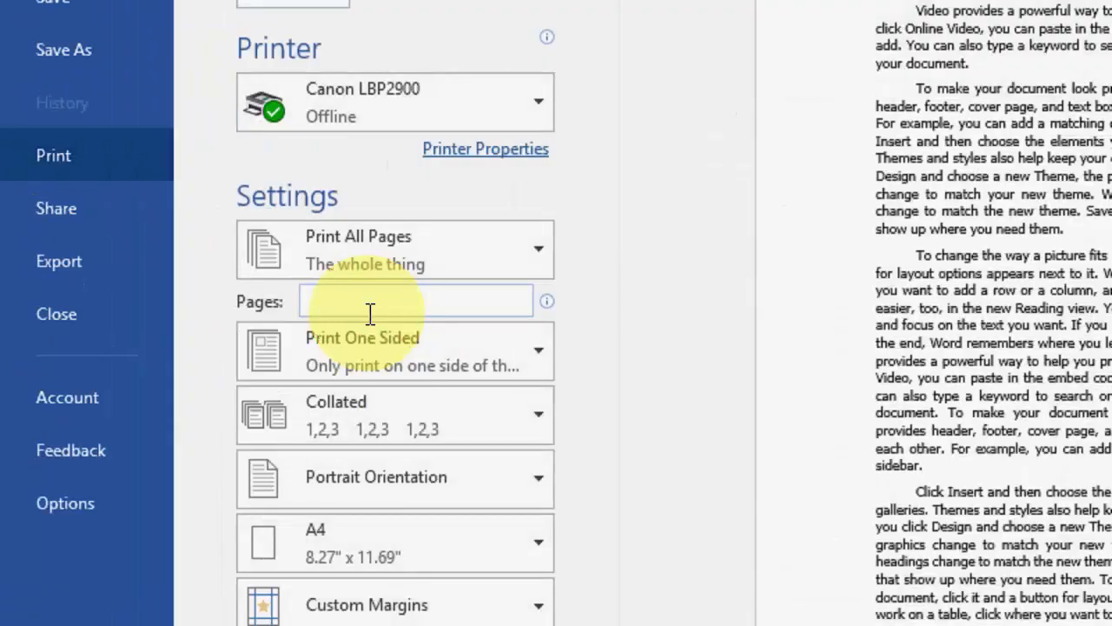
Enter the custom page range 2,4,5-10,15 in the Pages box.
text(2,4,)
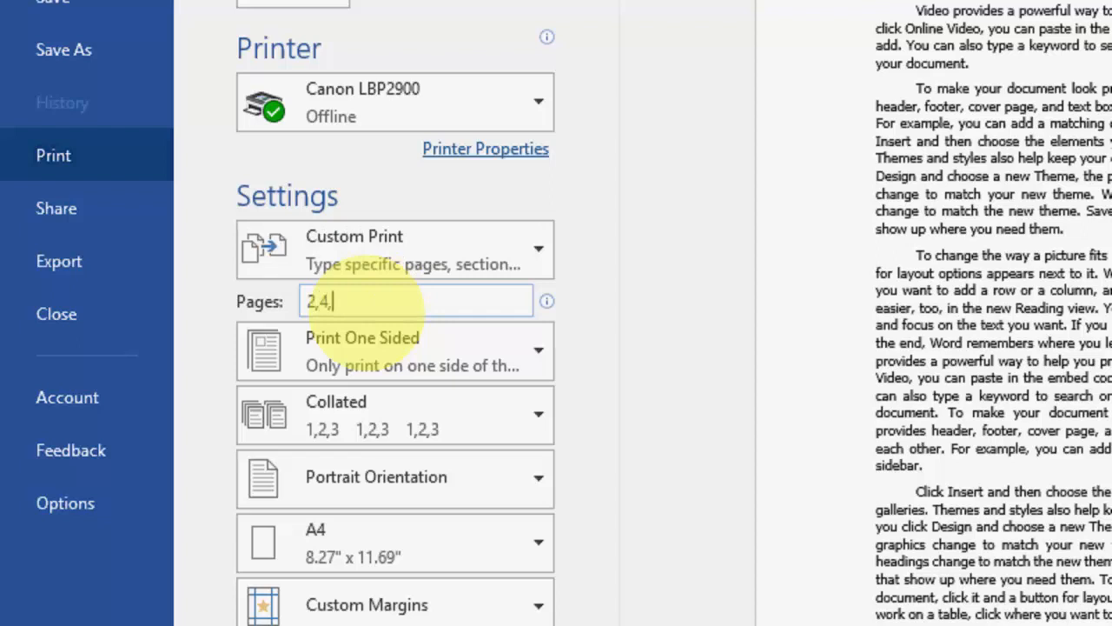
text(5-)
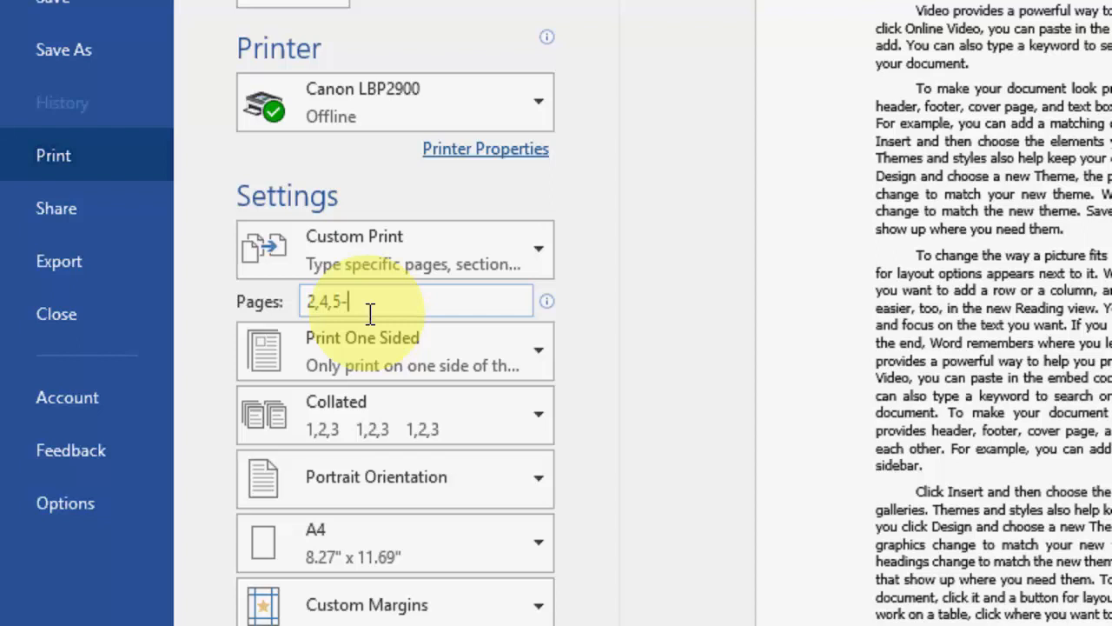
key(BackSpace)
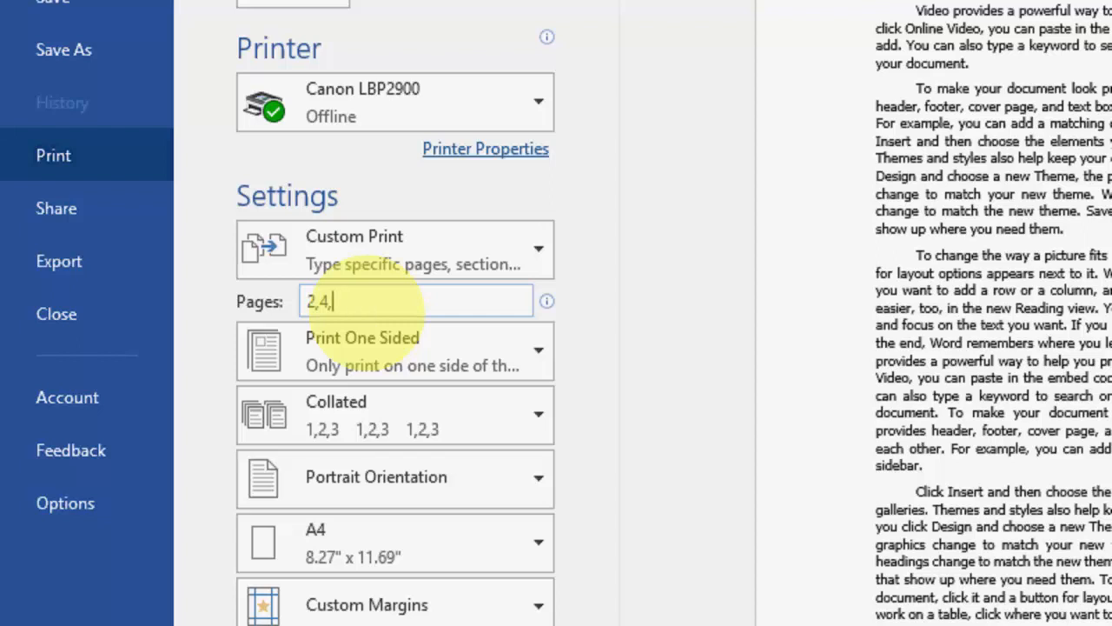
text(5-10)
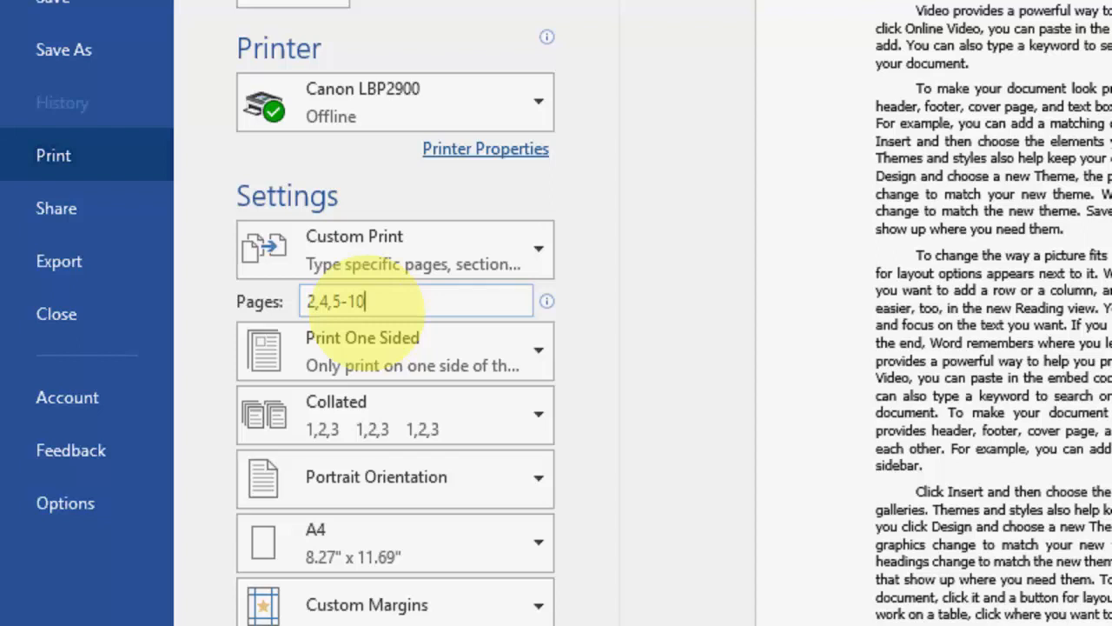
text(,)
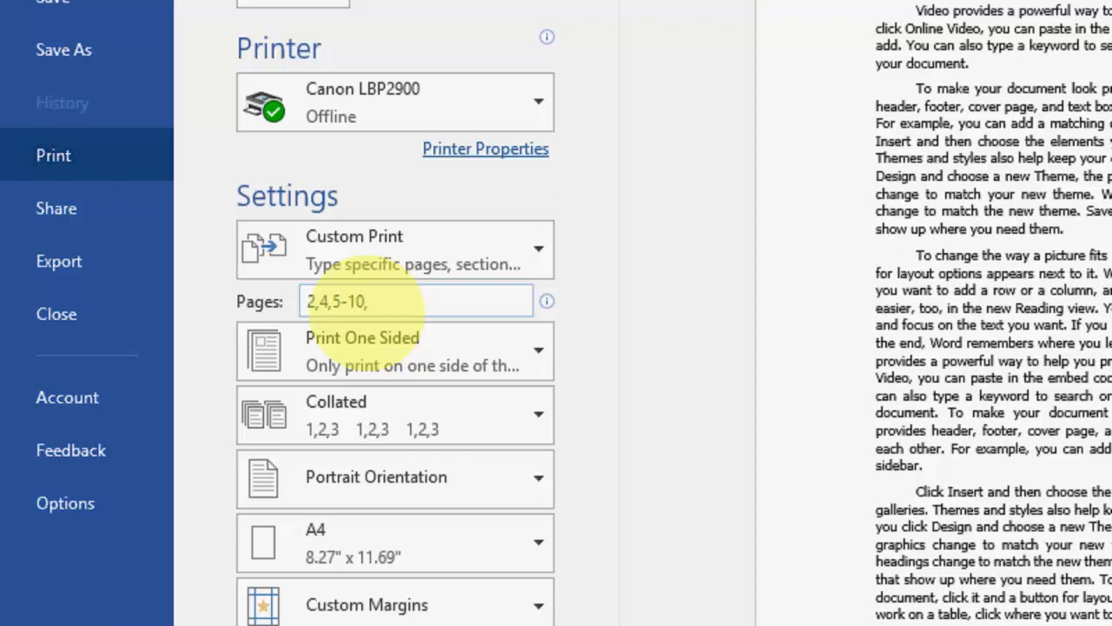
text(15)
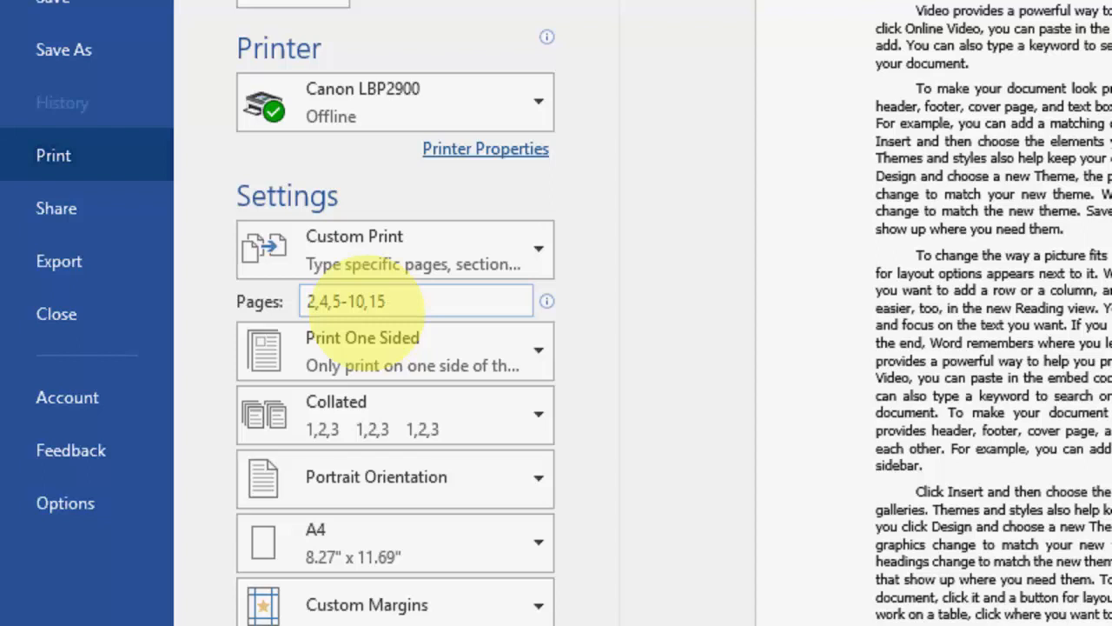